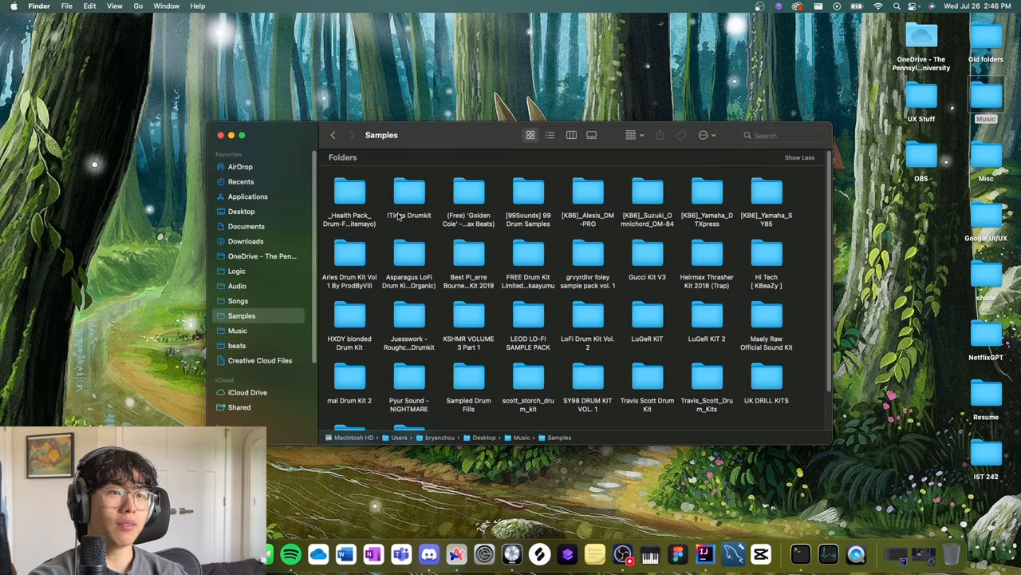
pyautogui.moveTo(610, 352)
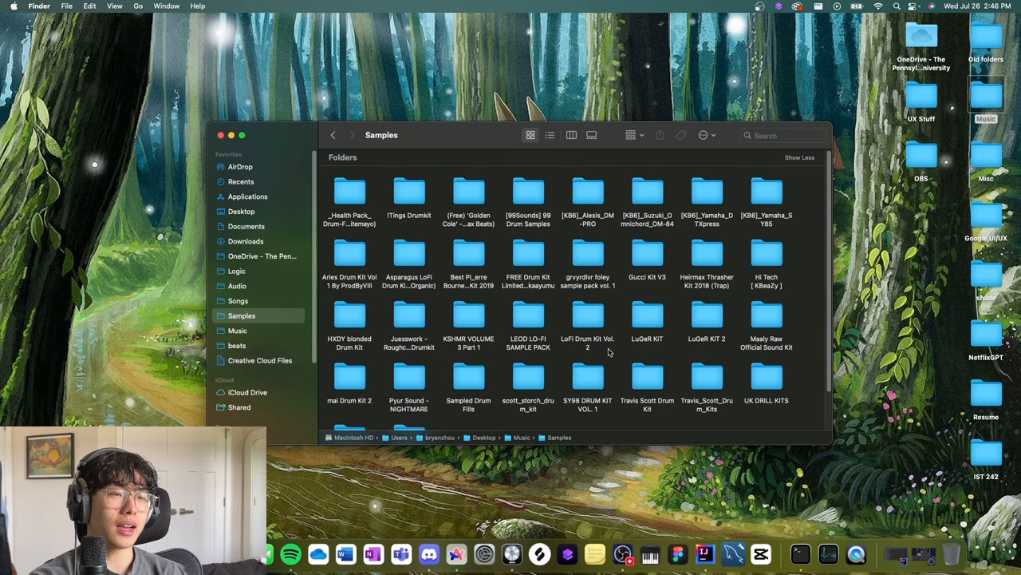
pyautogui.moveTo(603, 346)
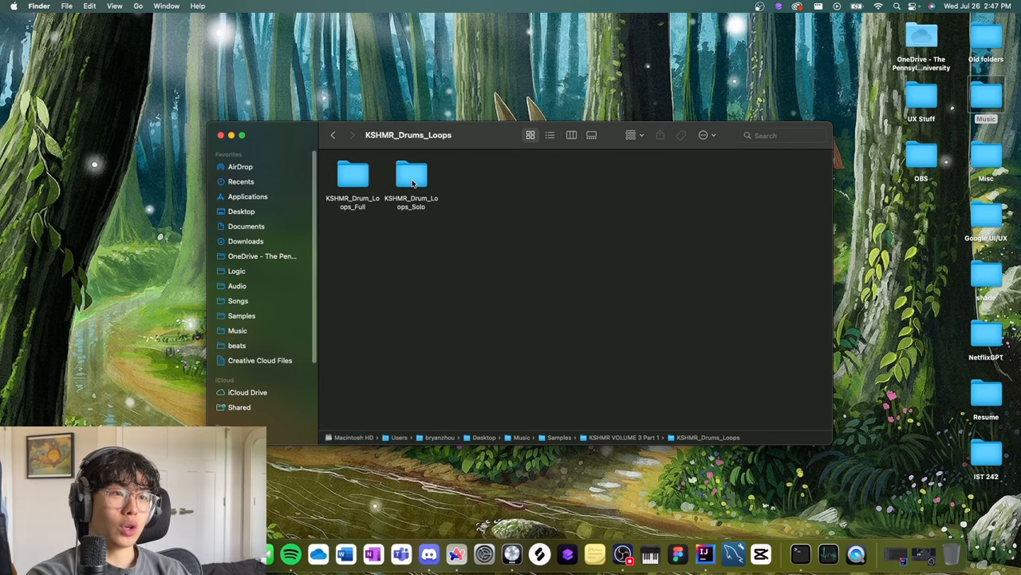
# Step: Browse the Samples folder on disk, looking into the cymbal loops, and return to Samples
pyautogui.doubleClick(412, 174)
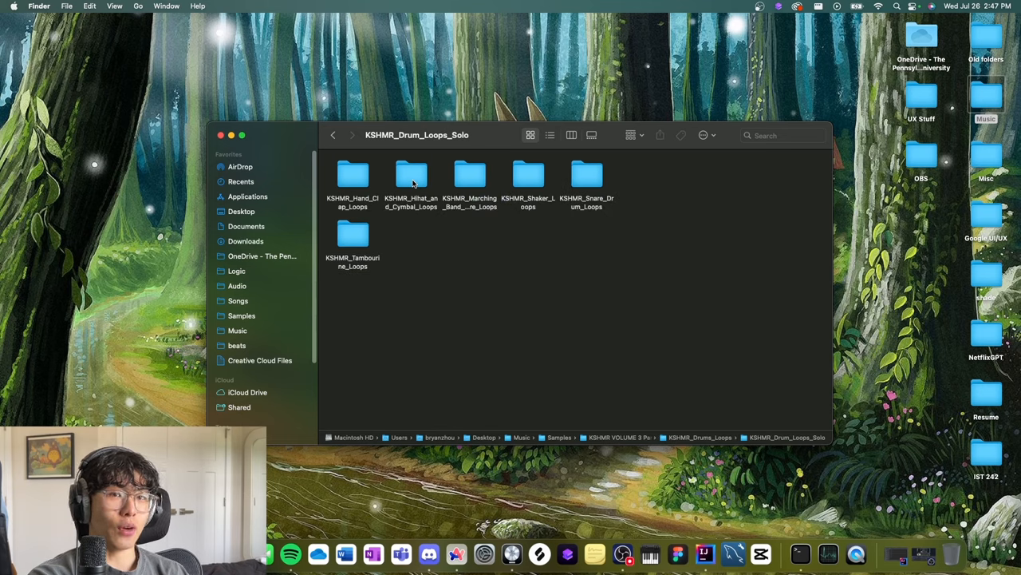
pyautogui.doubleClick(412, 175)
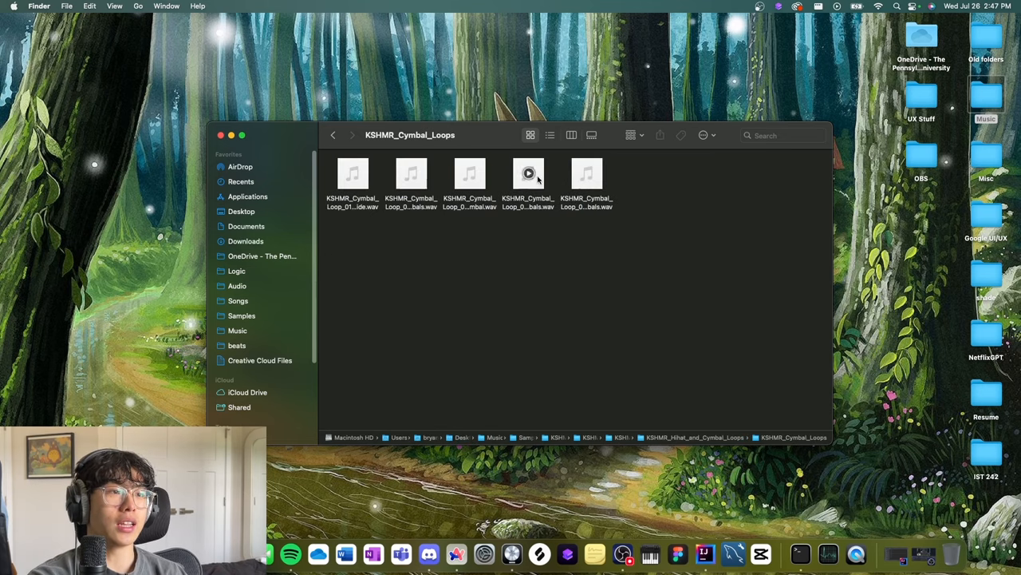
pyautogui.click(412, 173)
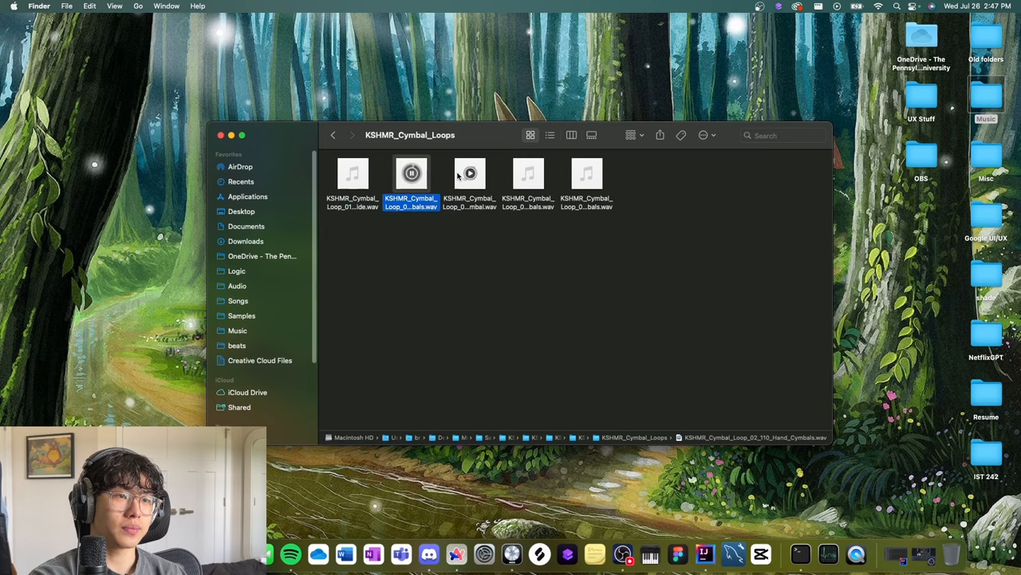
pyautogui.click(333, 134)
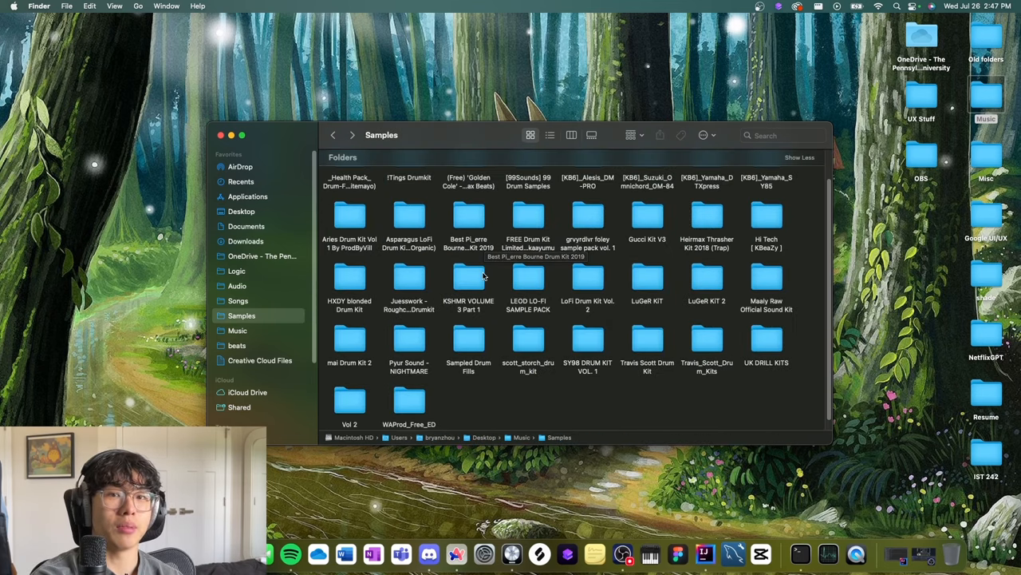
pyautogui.moveTo(541, 287)
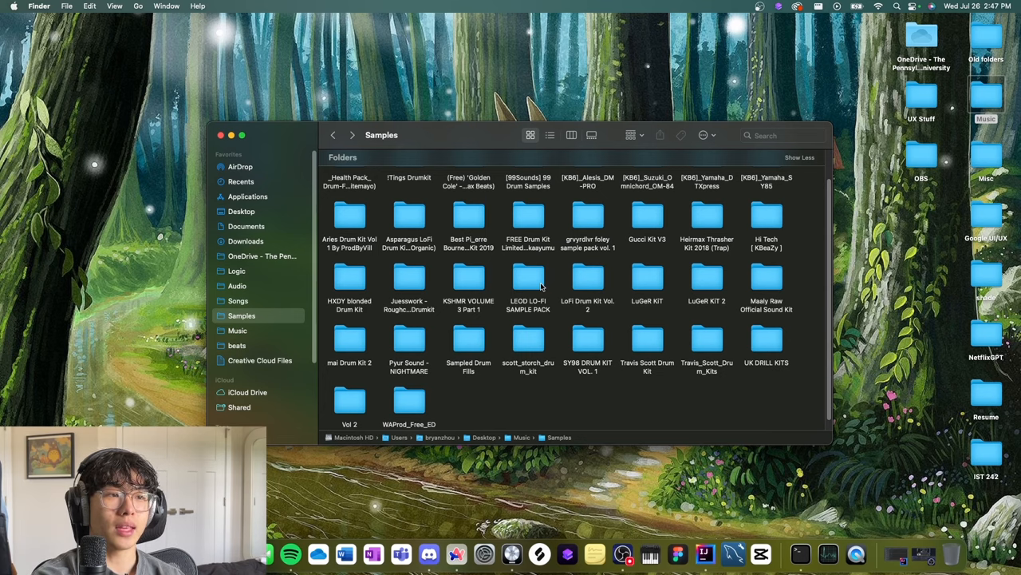
pyautogui.scroll(-3)
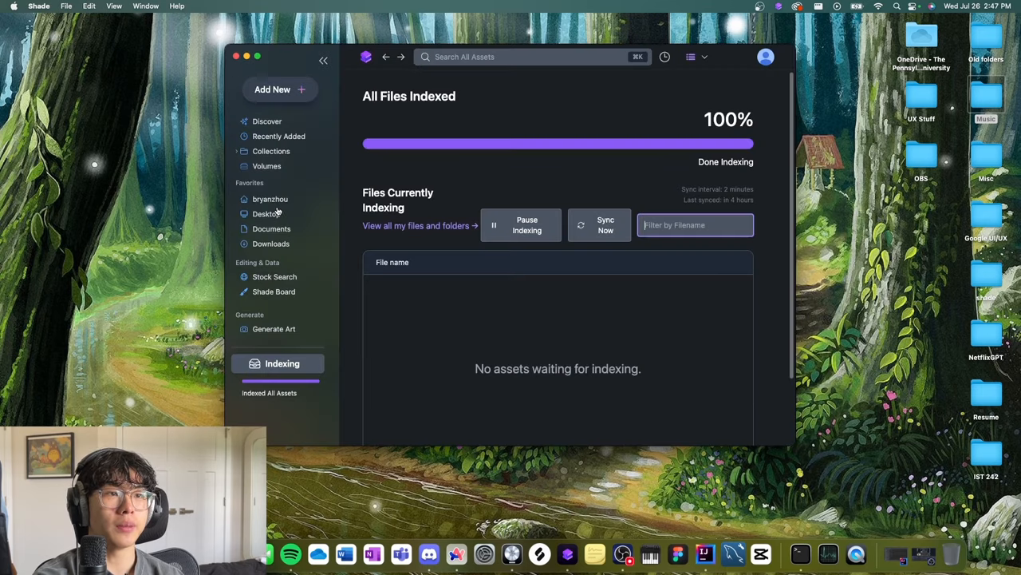
# Step: From Discover, add the Samples folder to Shade and start indexing it
pyautogui.click(268, 121)
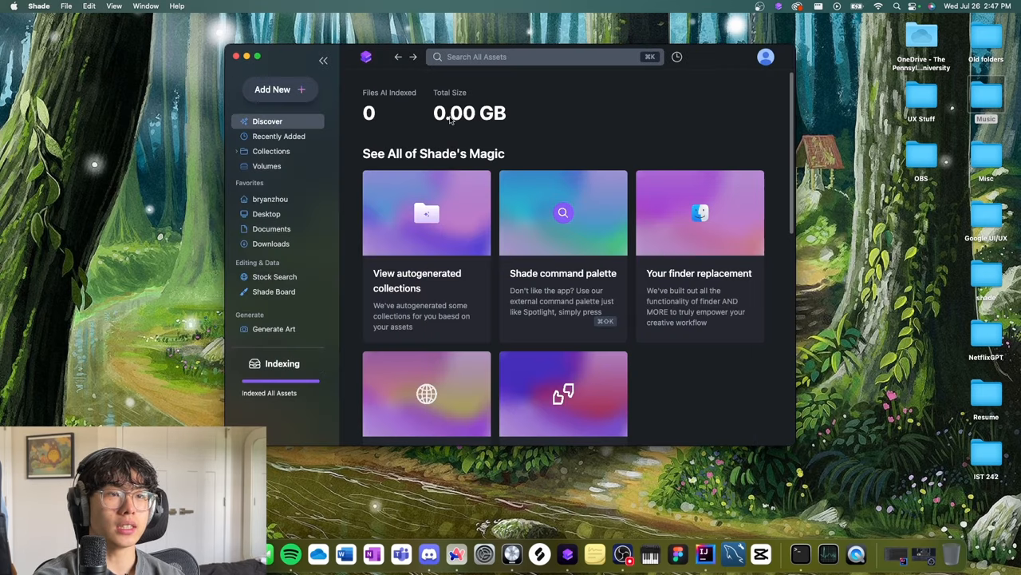
pyautogui.moveTo(390, 115)
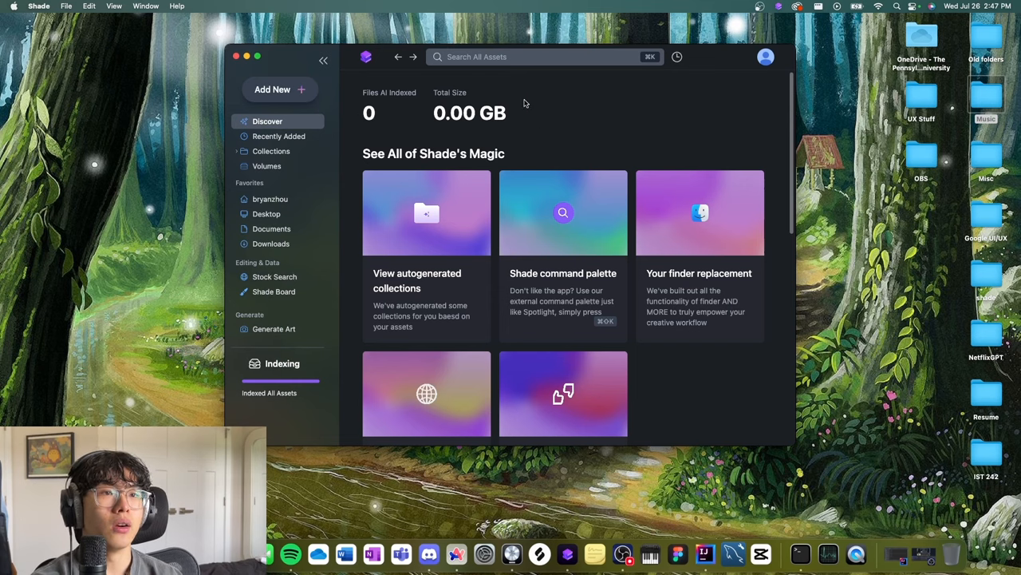
pyautogui.moveTo(300, 70)
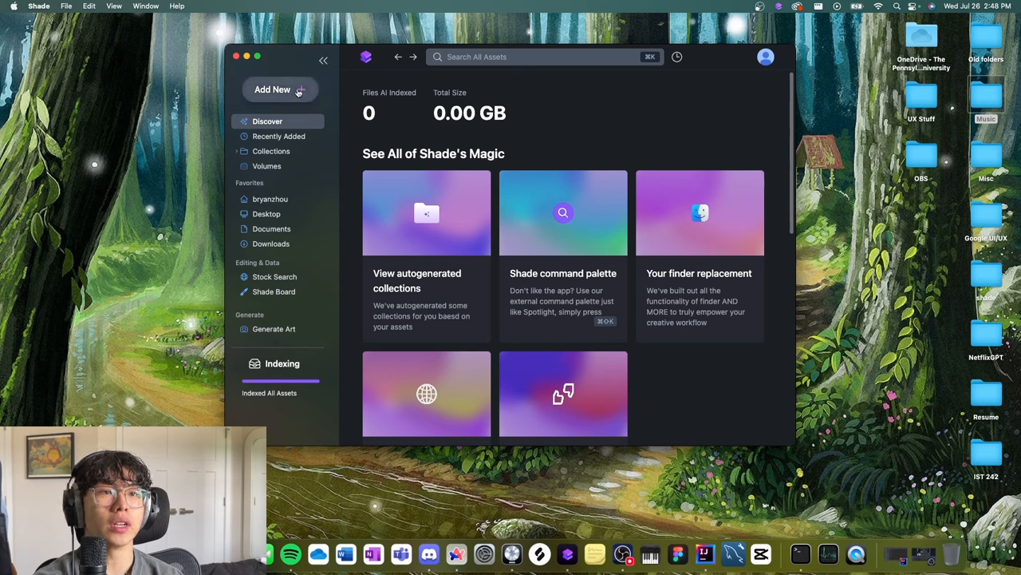
pyautogui.click(279, 90)
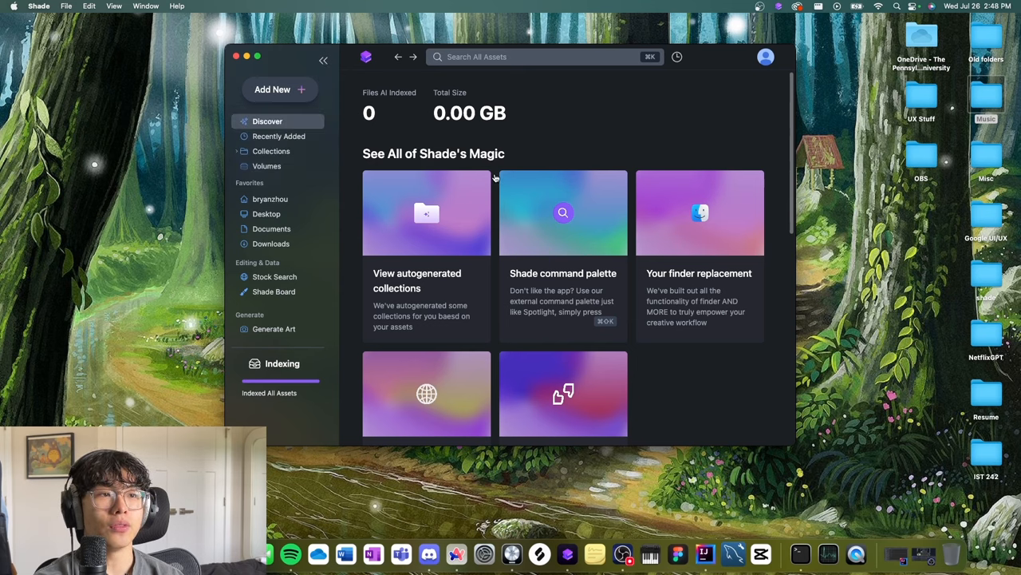
pyautogui.click(279, 89)
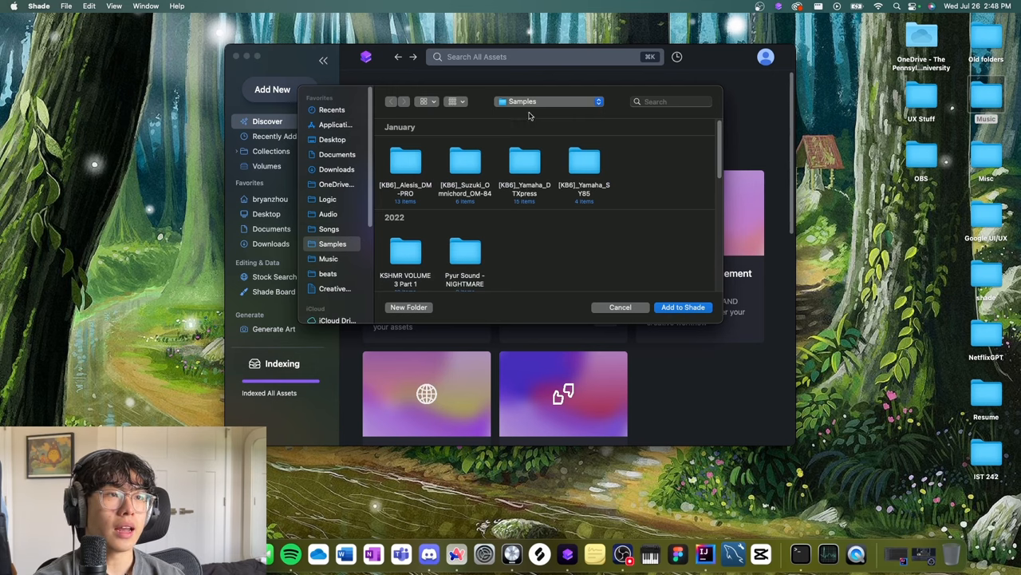
pyautogui.click(683, 306)
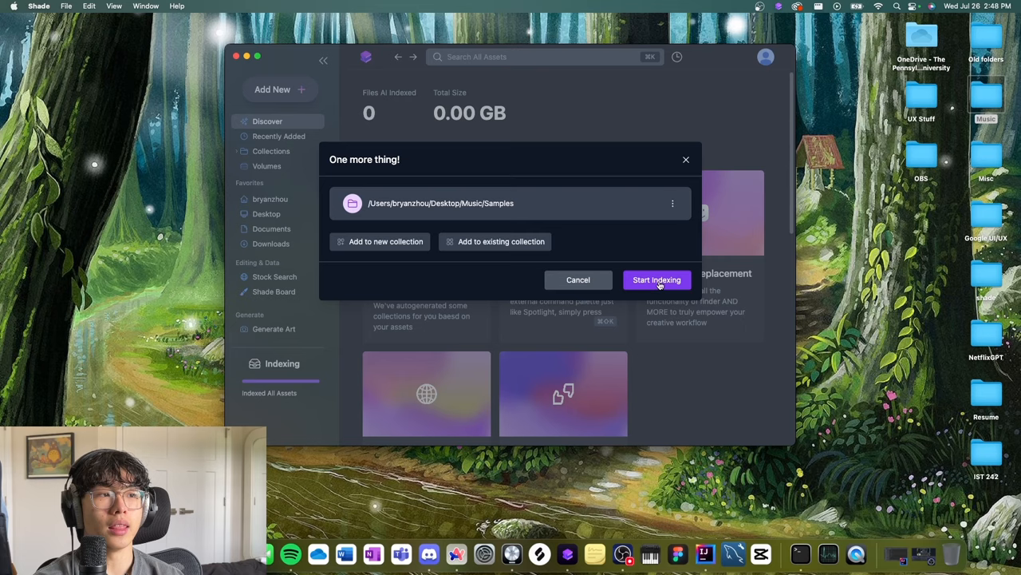
pyautogui.click(657, 279)
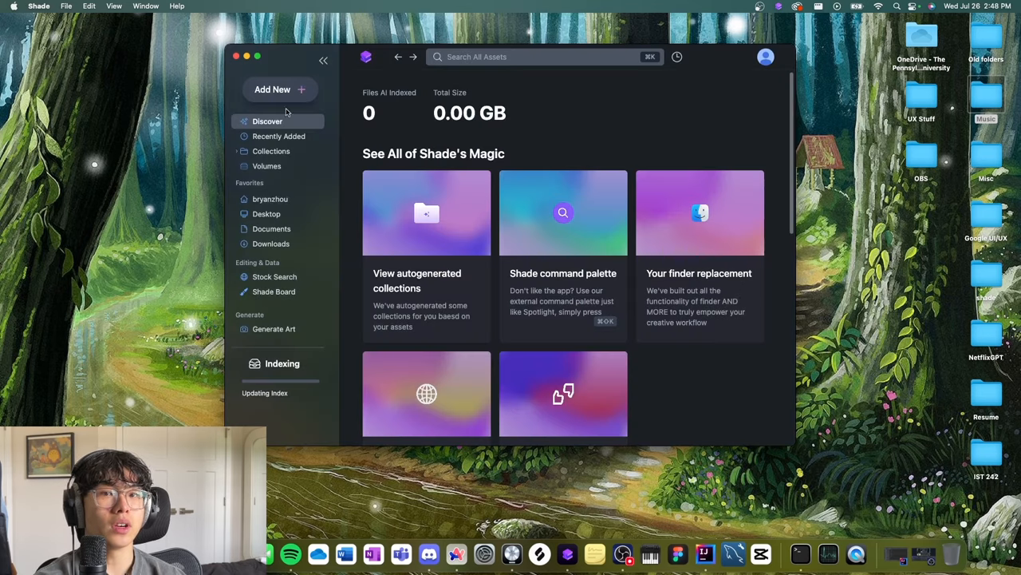
# Step: View the indexing progress and the Samples category with its auto-described, tagged files
pyautogui.click(281, 364)
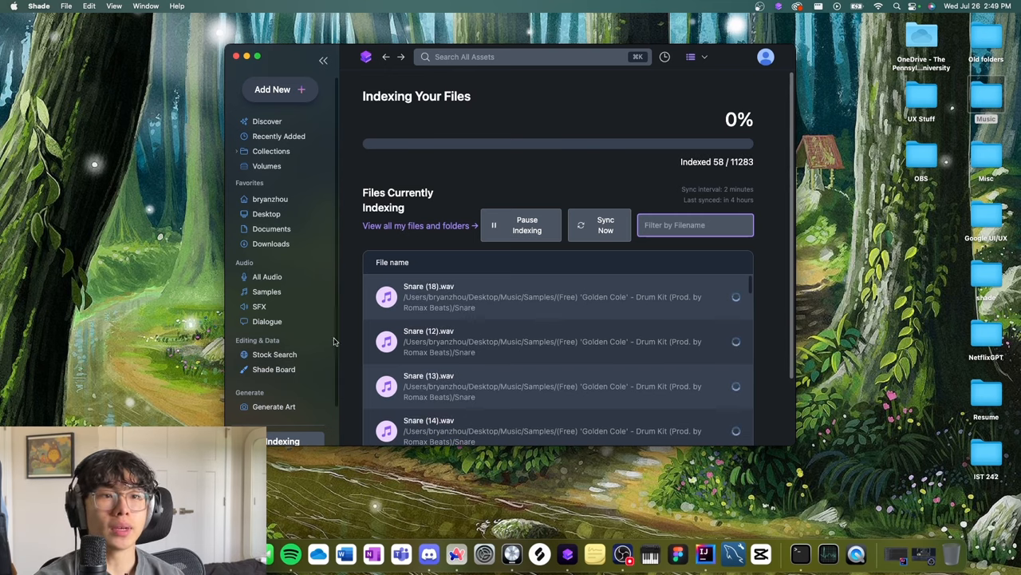
pyautogui.moveTo(278, 276)
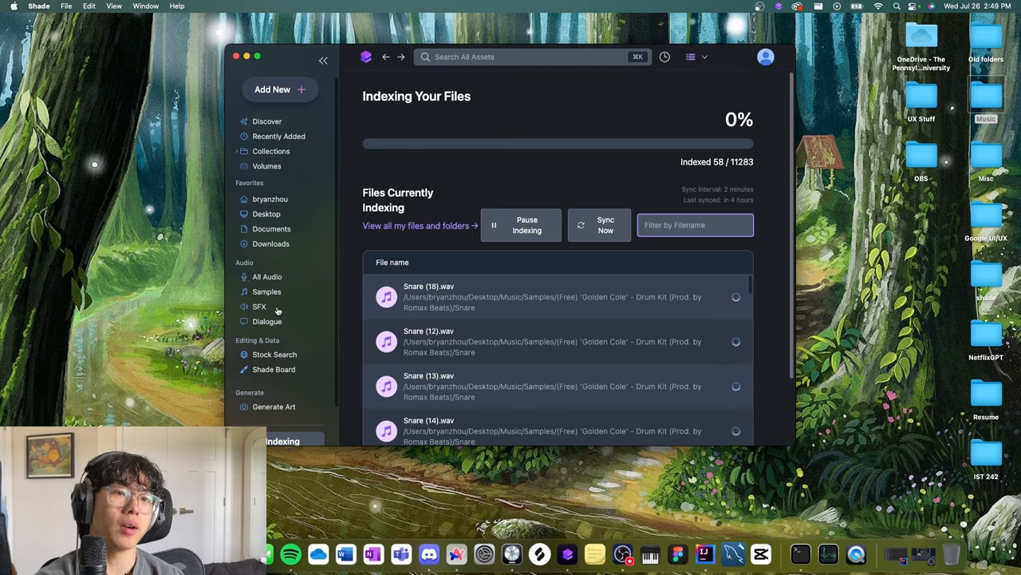
pyautogui.moveTo(294, 320)
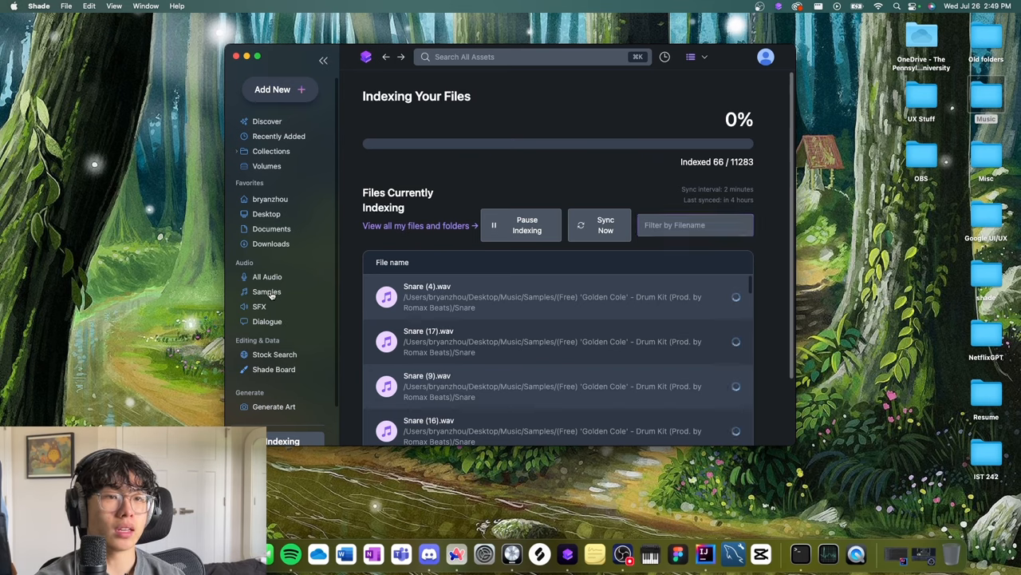
pyautogui.click(267, 290)
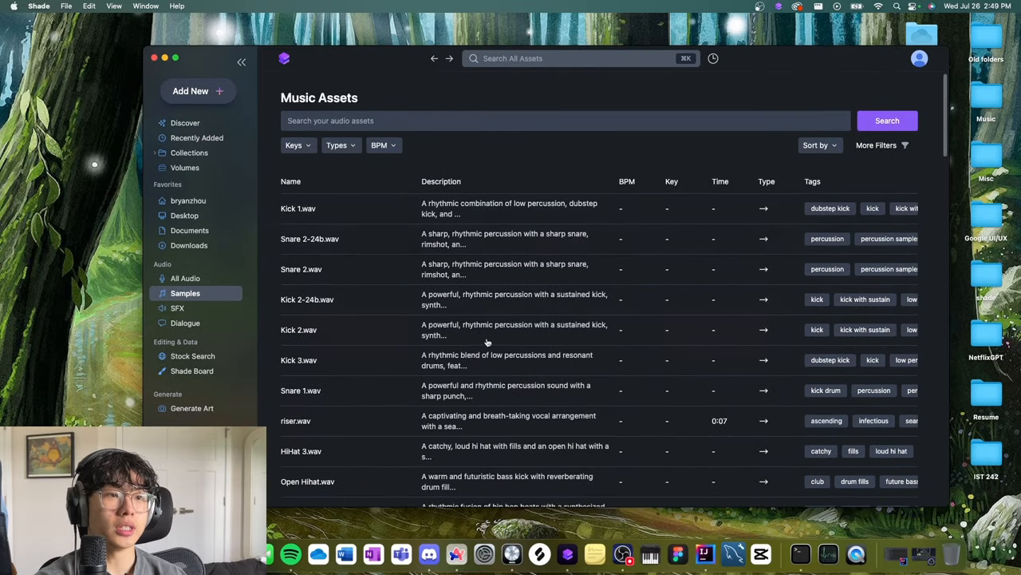
pyautogui.moveTo(517, 335)
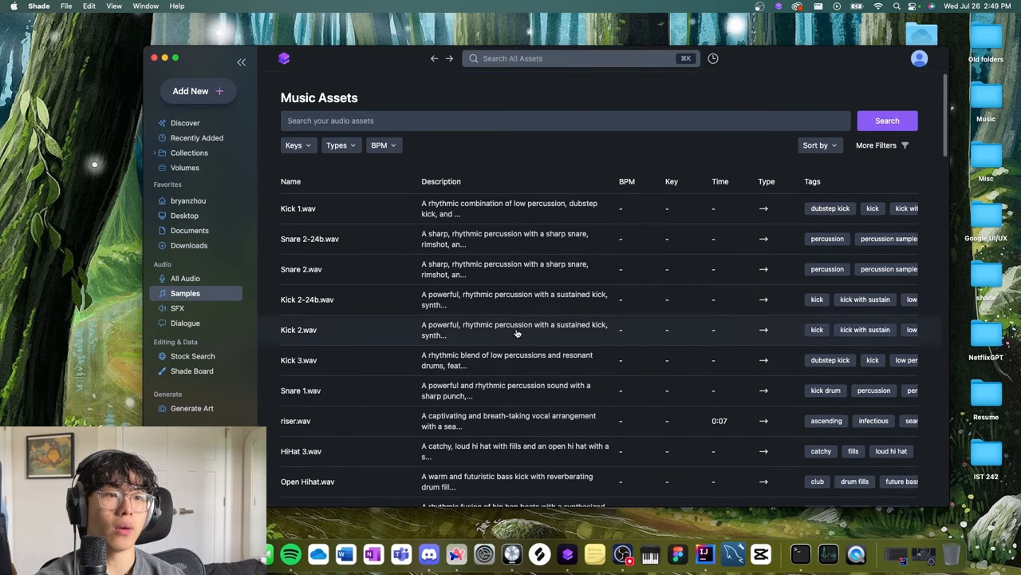
# Step: Search the audio assets for 'tight hi hat' and preview Hi Hat (11).wav and Hi Hat (10).wav
pyautogui.click(310, 239)
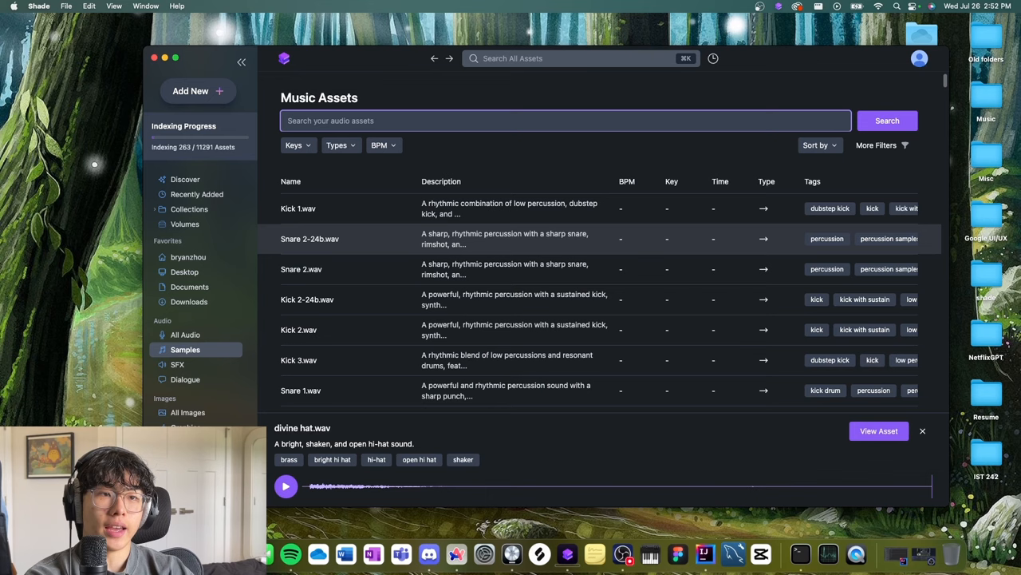
pyautogui.write('tight hi hat')
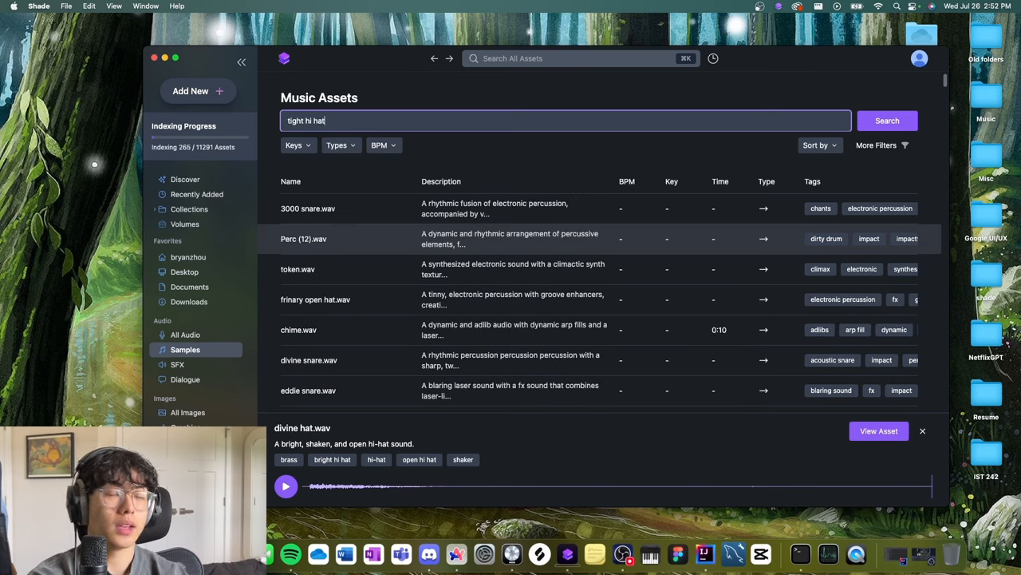
pyautogui.click(888, 122)
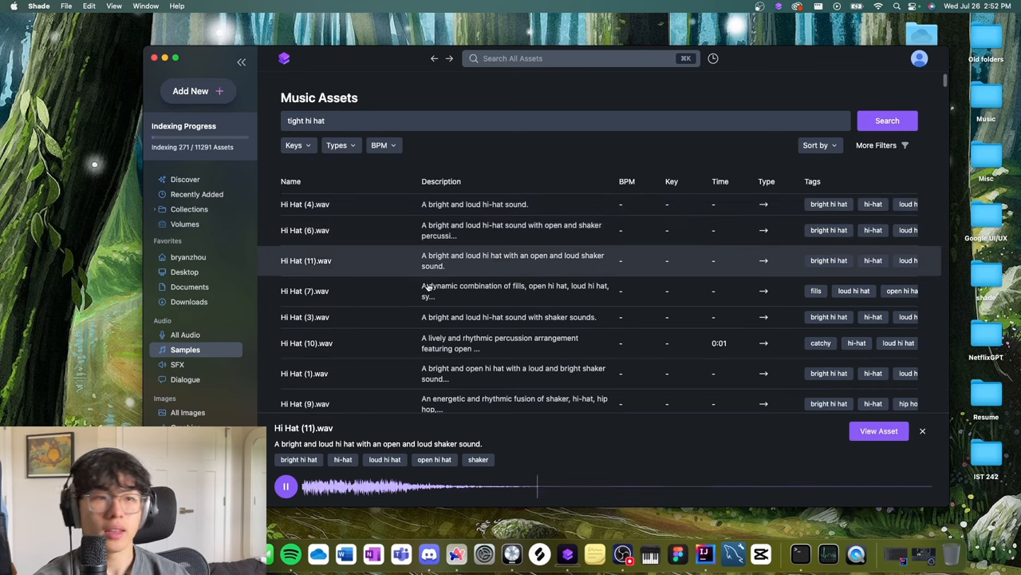
pyautogui.click(307, 343)
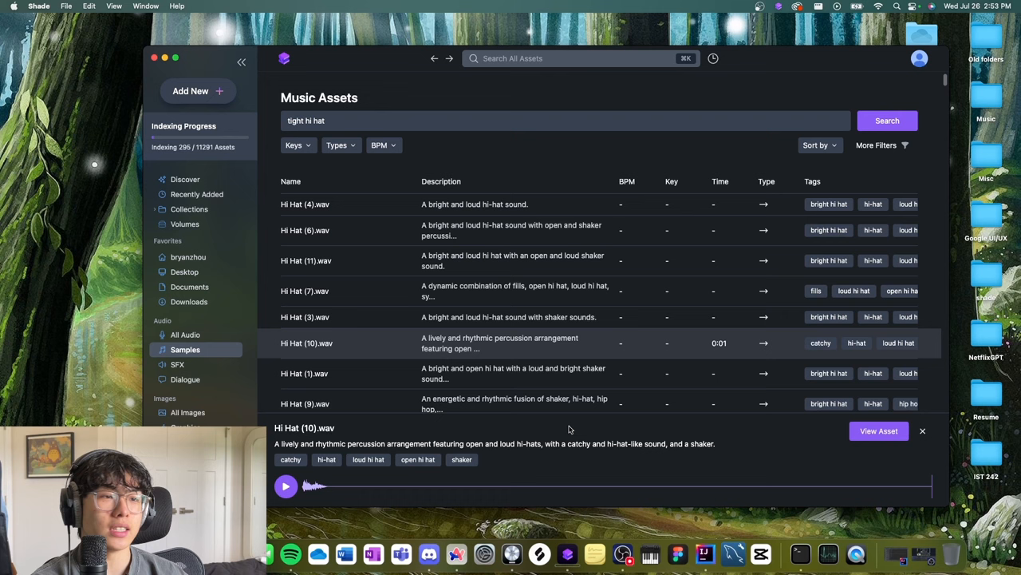
pyautogui.scroll(-3)
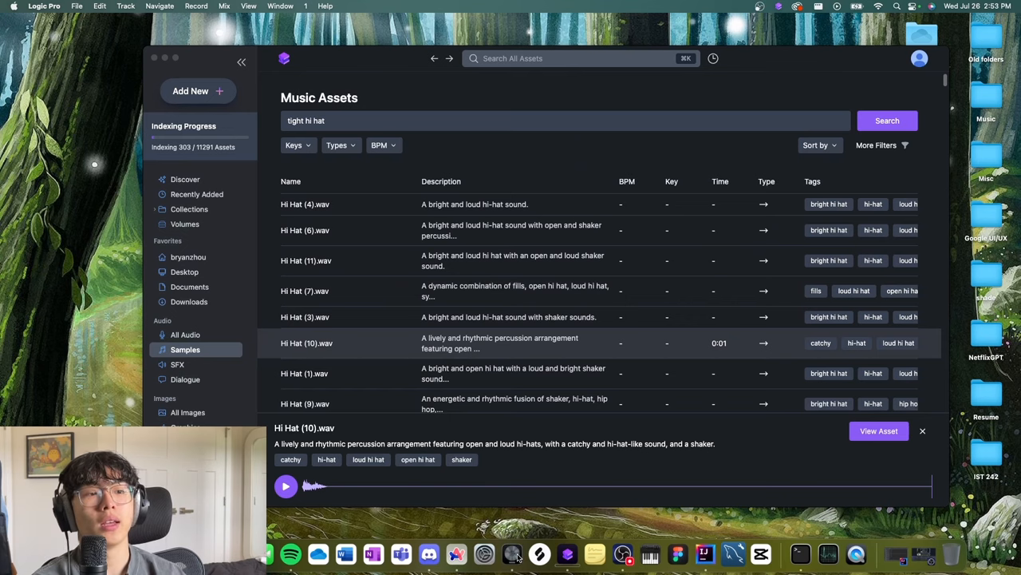
# Step: In Logic Pro, create an audio track and add the 80s Ballad Chords 03 loop from the Loop Browser
pyautogui.click(58, 8)
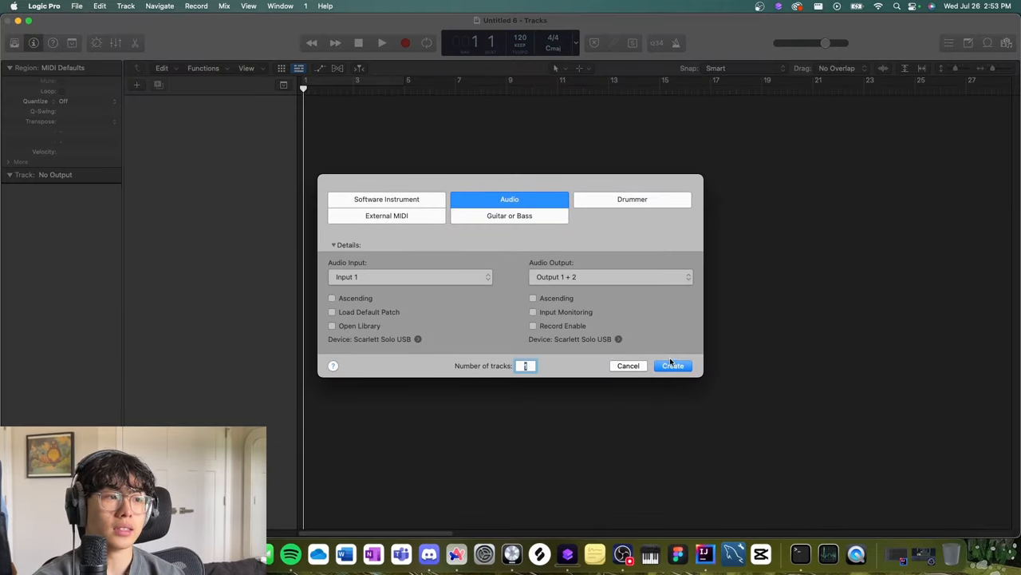
pyautogui.click(674, 366)
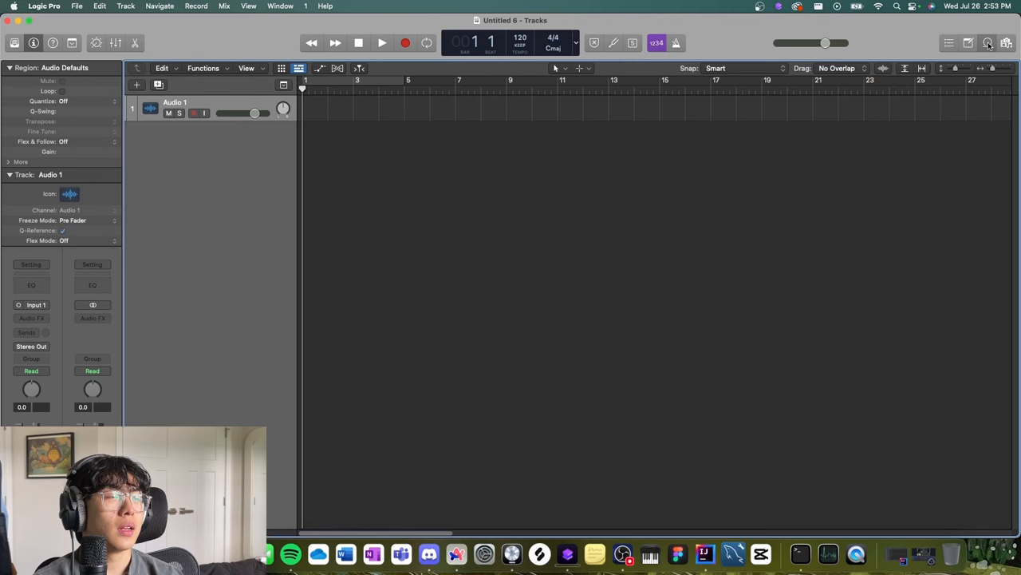
pyautogui.click(981, 43)
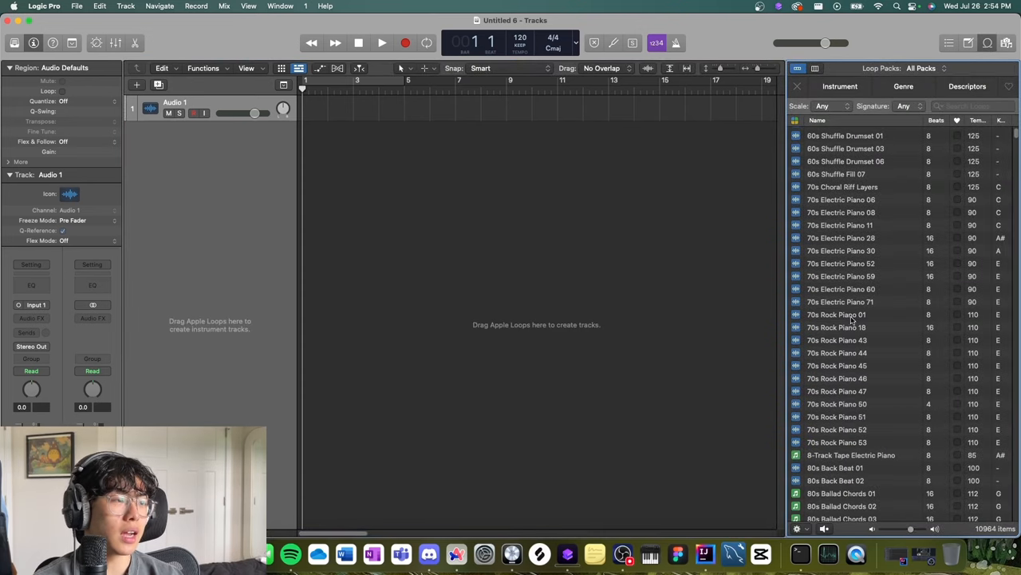
pyautogui.click(843, 446)
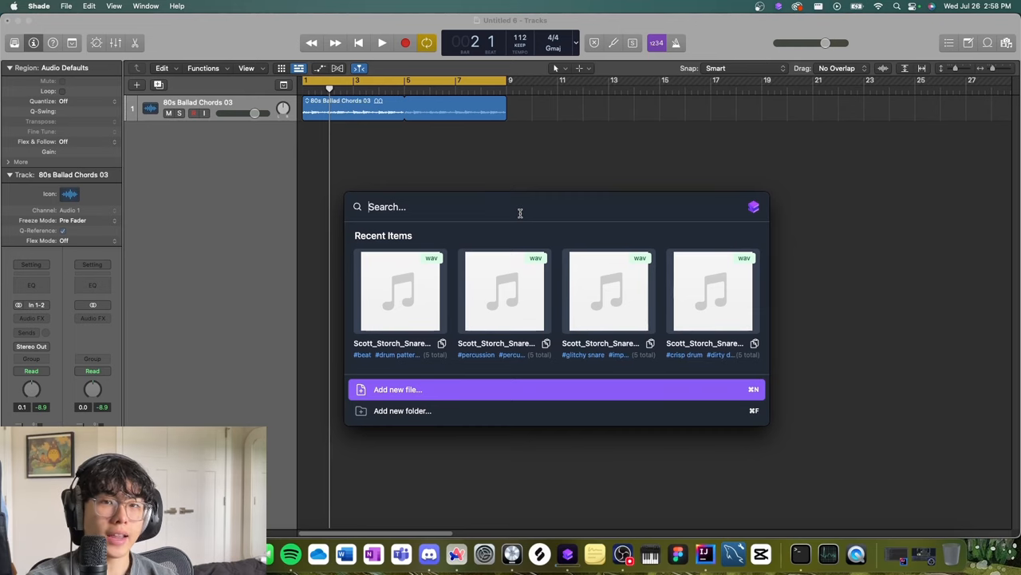
# Step: Quick-search Shade for 'clap' and add Clap 1.wav as a repeating track under the chords
pyautogui.write('clap')
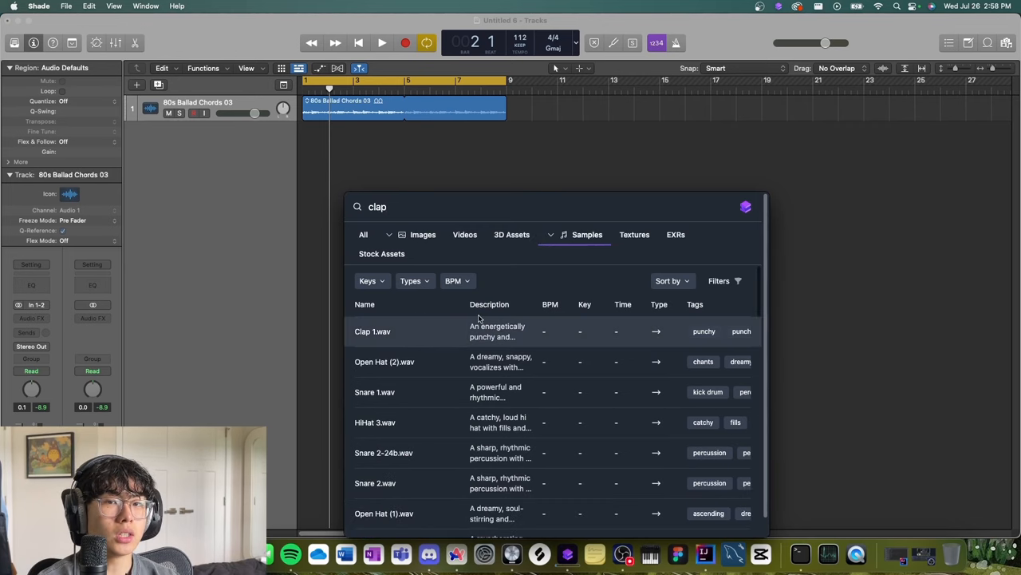
pyautogui.moveTo(477, 325)
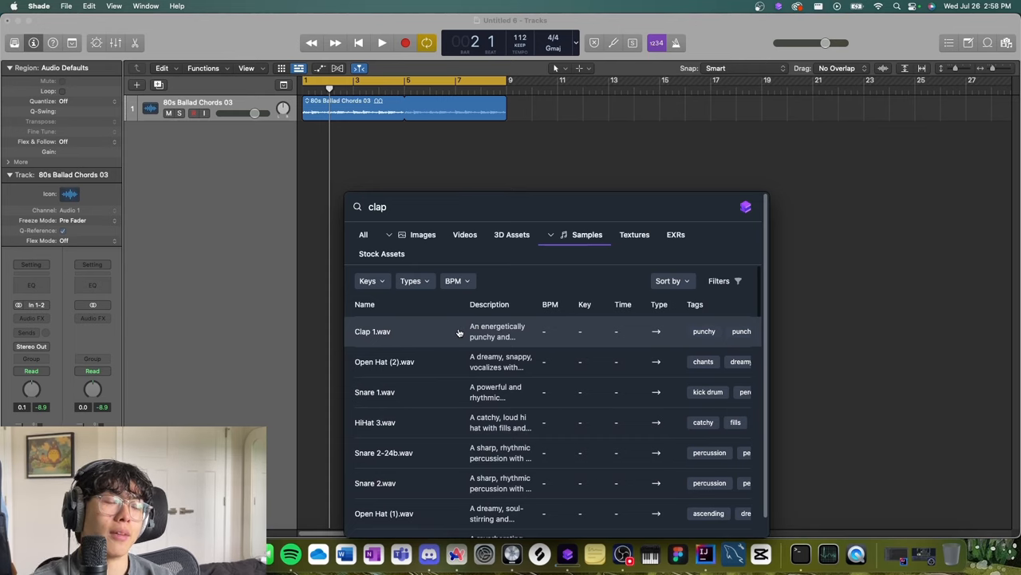
pyautogui.moveTo(458, 334)
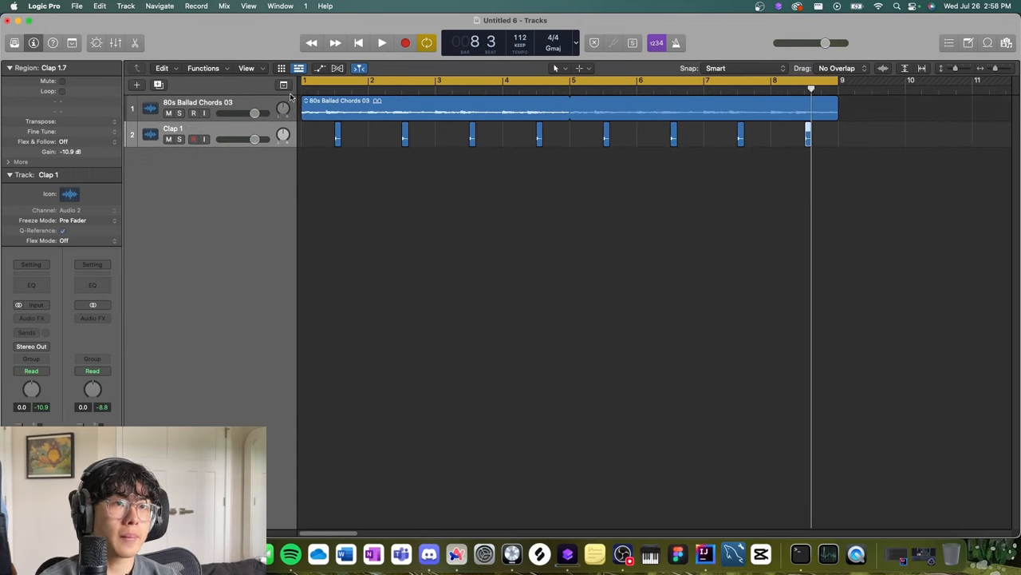
pyautogui.click(389, 43)
pyautogui.write('cla')
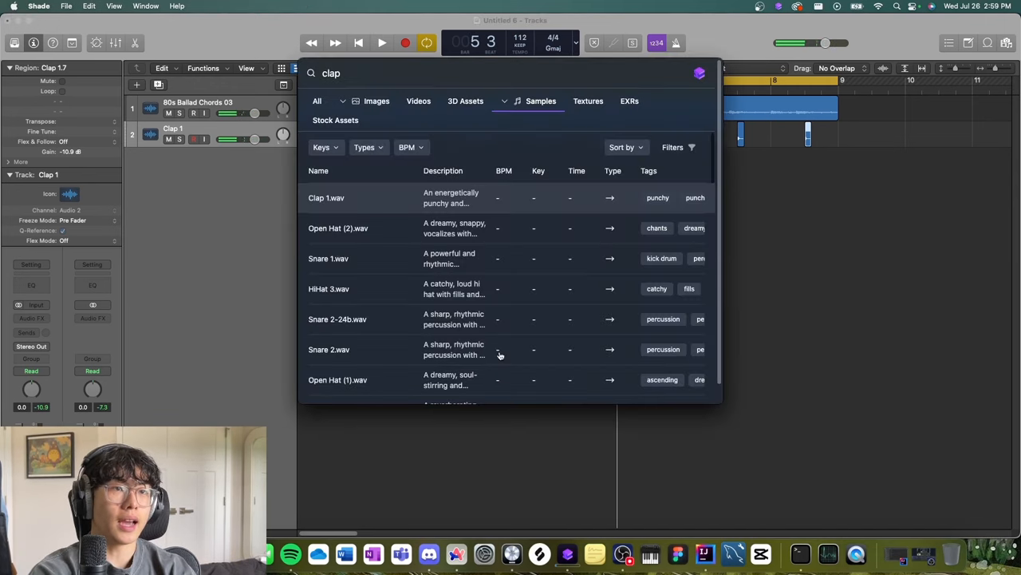
# Step: Search 'punchy kick', preview and add Kick (12).wav to the beat, then search 'soft hi hat'
pyautogui.write('punchy kick')
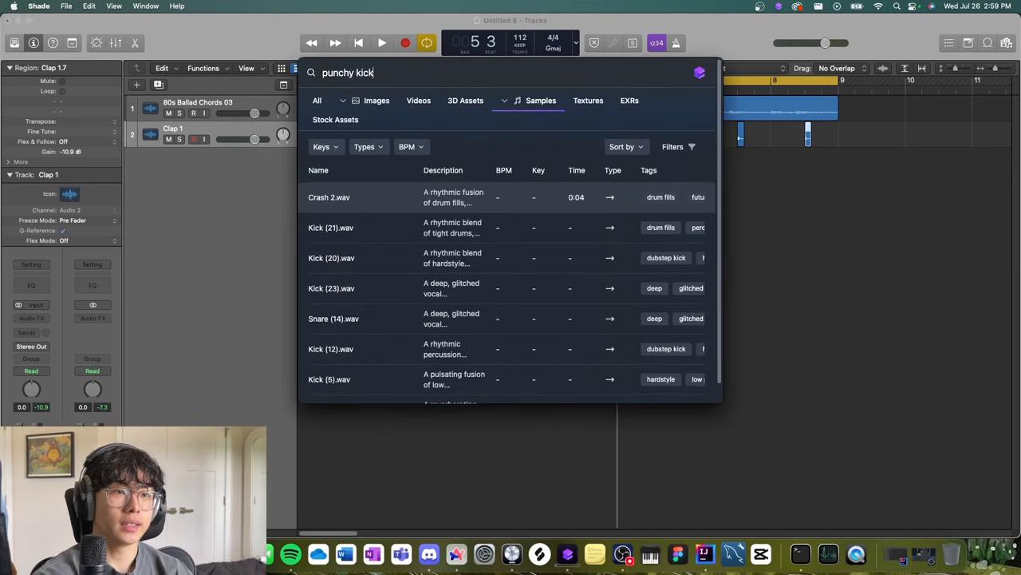
pyautogui.click(331, 226)
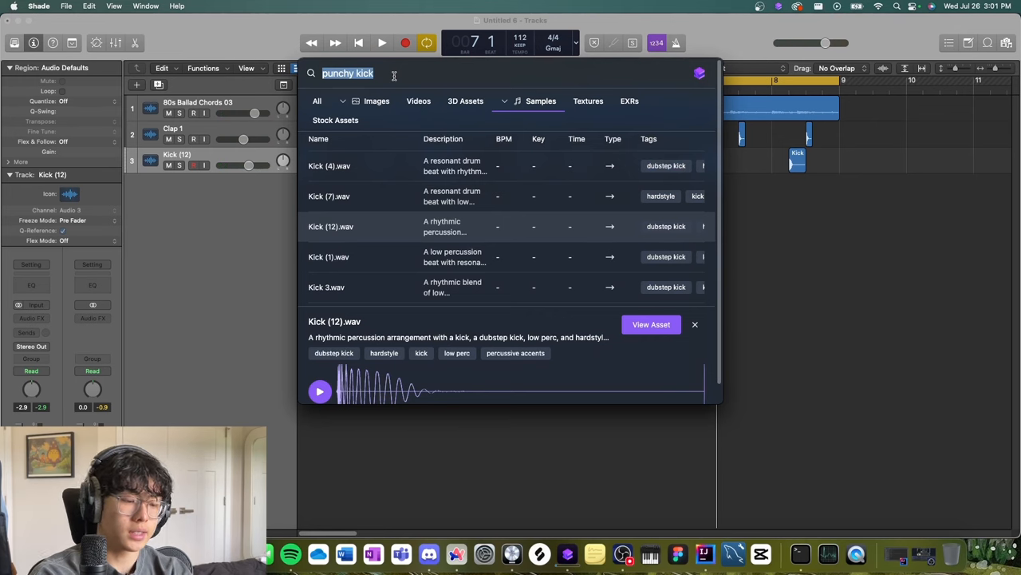
pyautogui.write('soft hi hat')
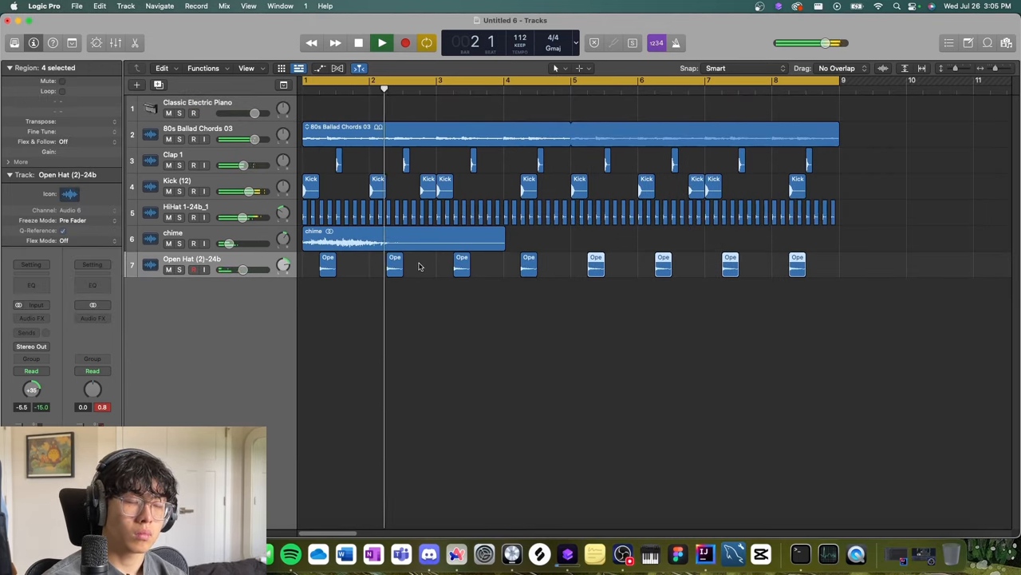
# Step: Play the seven-track beat and select the Classic Electric Piano track
pyautogui.click(198, 102)
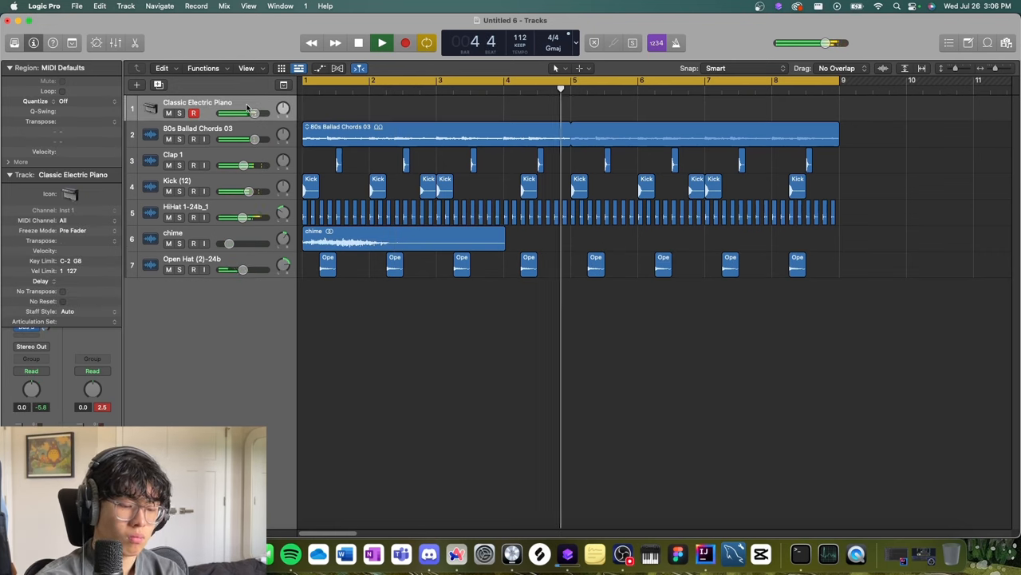